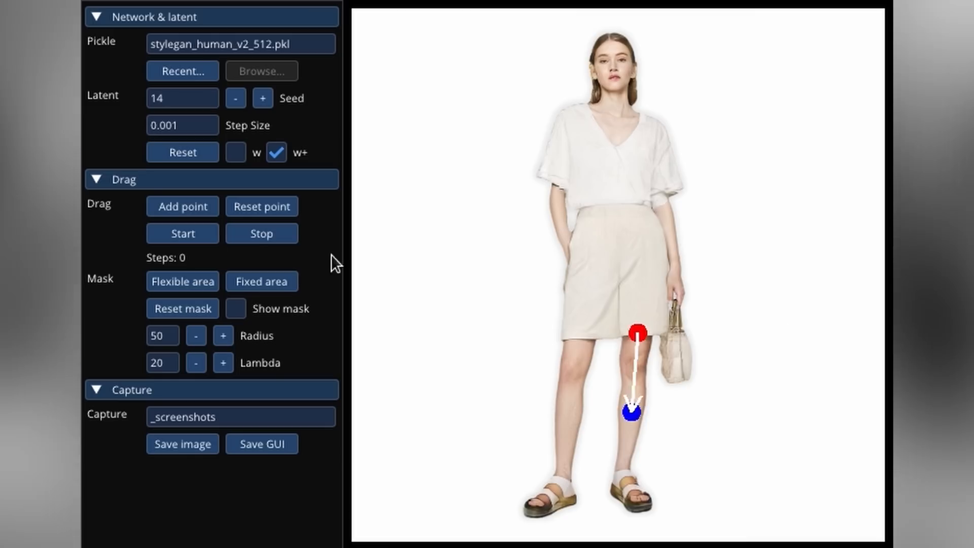
# Step: Request deeper AI suggestions for the journal entry and reply 'I like #2'
pyautogui.click(182, 233)
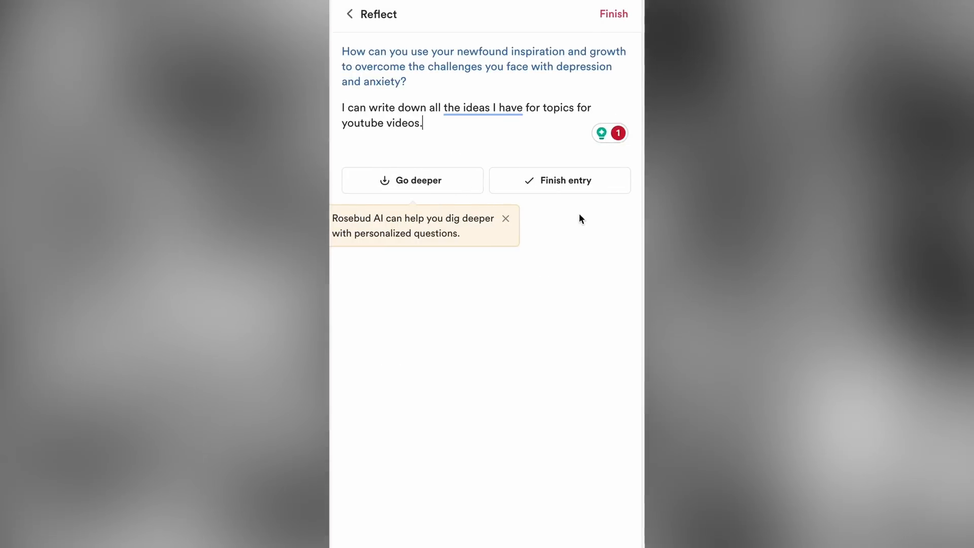
pyautogui.click(412, 180)
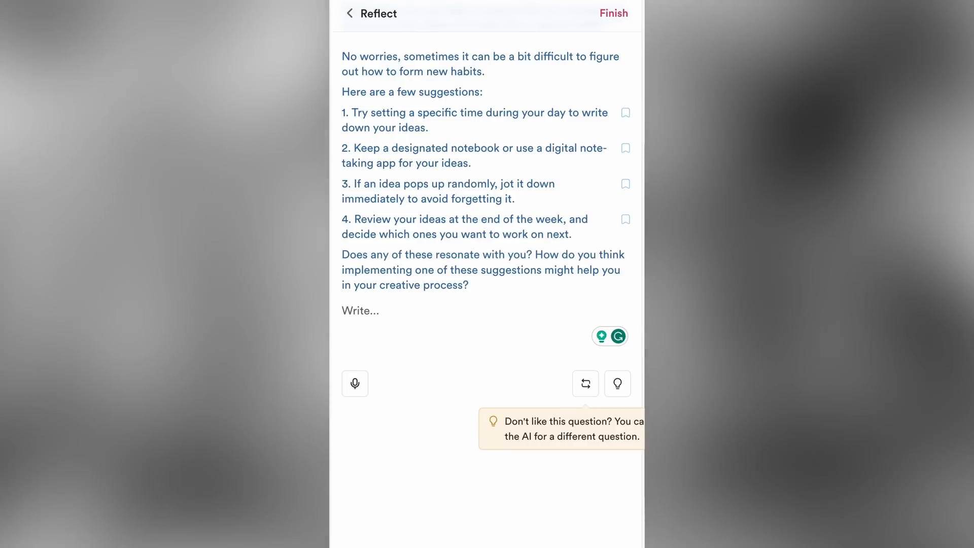
pyautogui.write('I like #2')
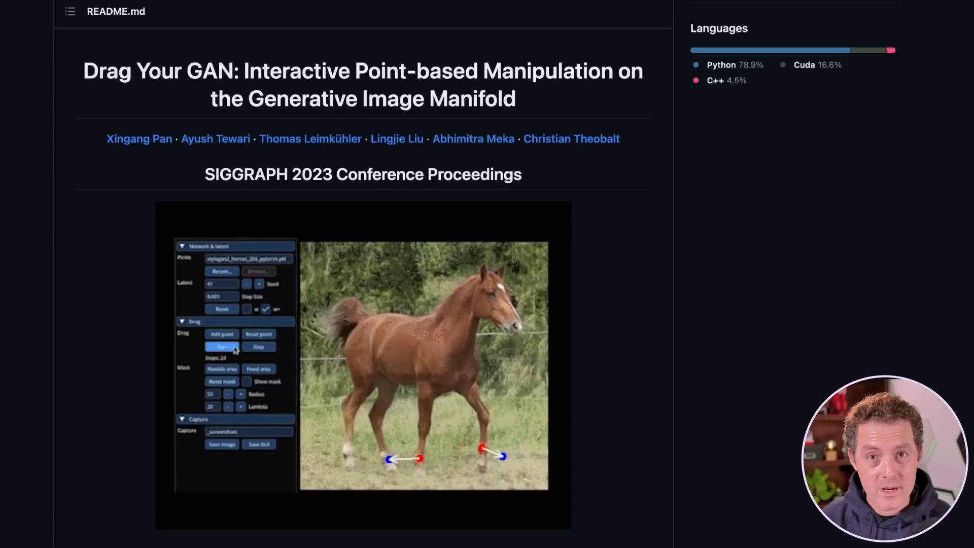
# Step: Review the README requirements, then copy the DragGAN repository's HTTPS clone URL
pyautogui.scroll(-3)
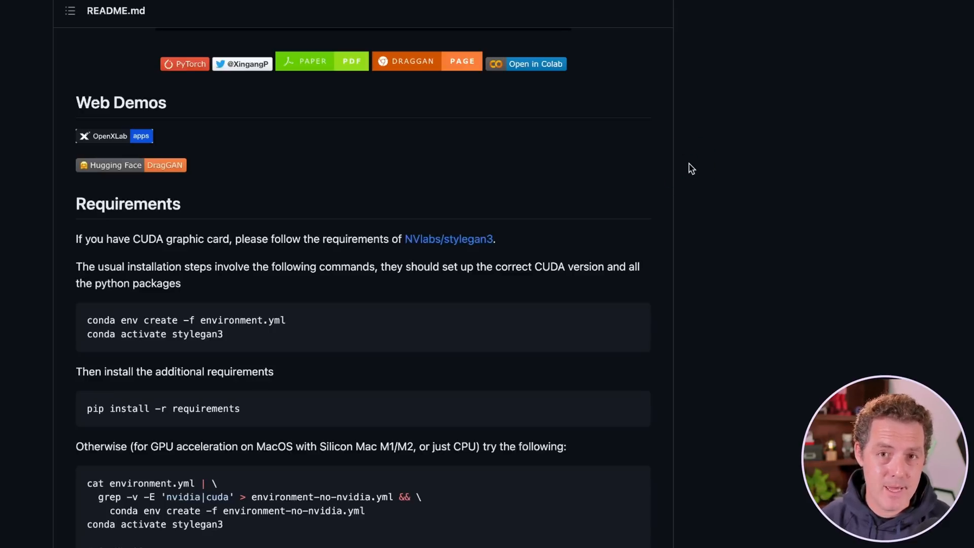
pyautogui.moveTo(678, 210)
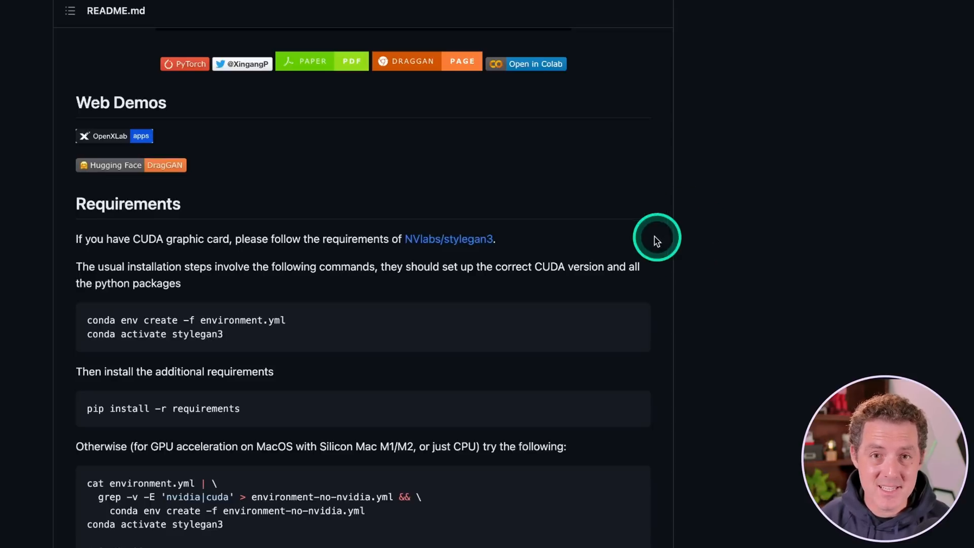
pyautogui.moveTo(106, 323)
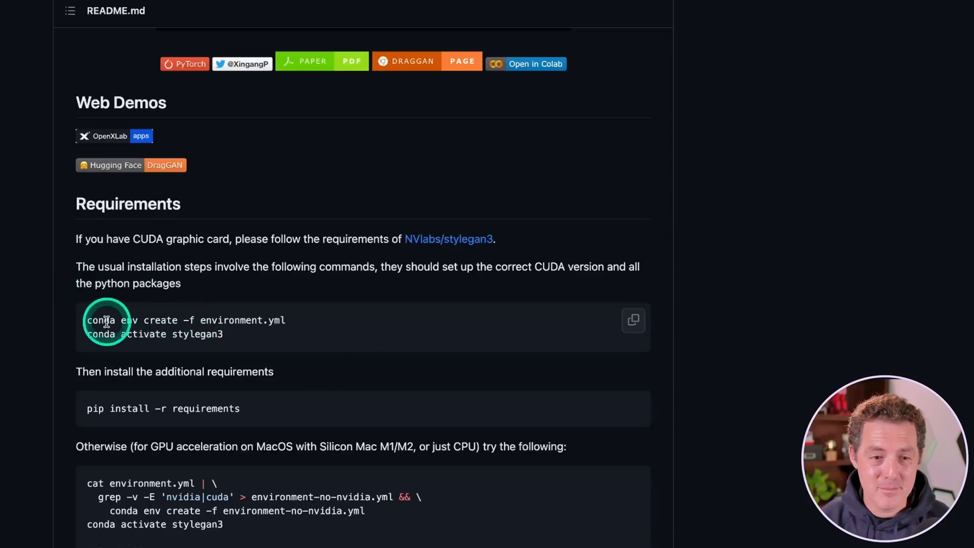
pyautogui.moveTo(205, 323)
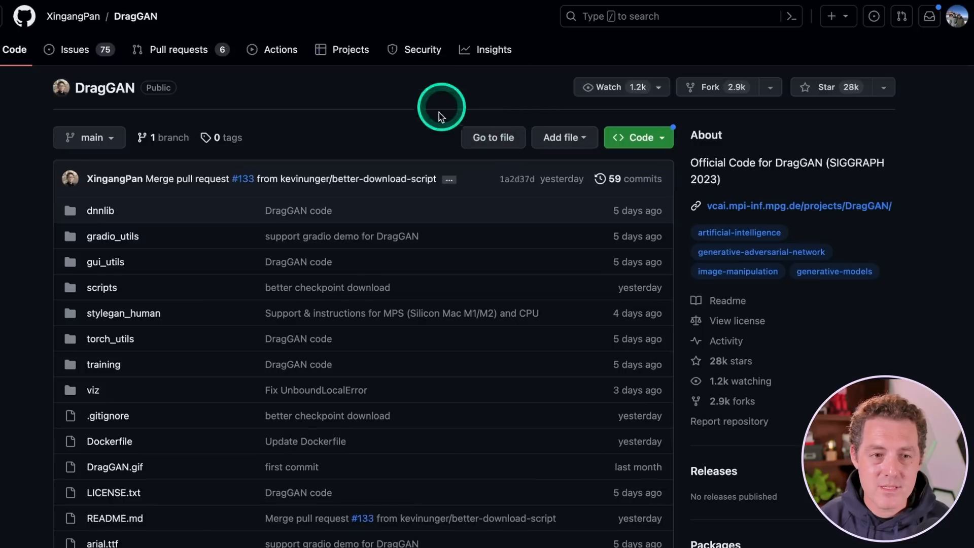
pyautogui.moveTo(638, 137)
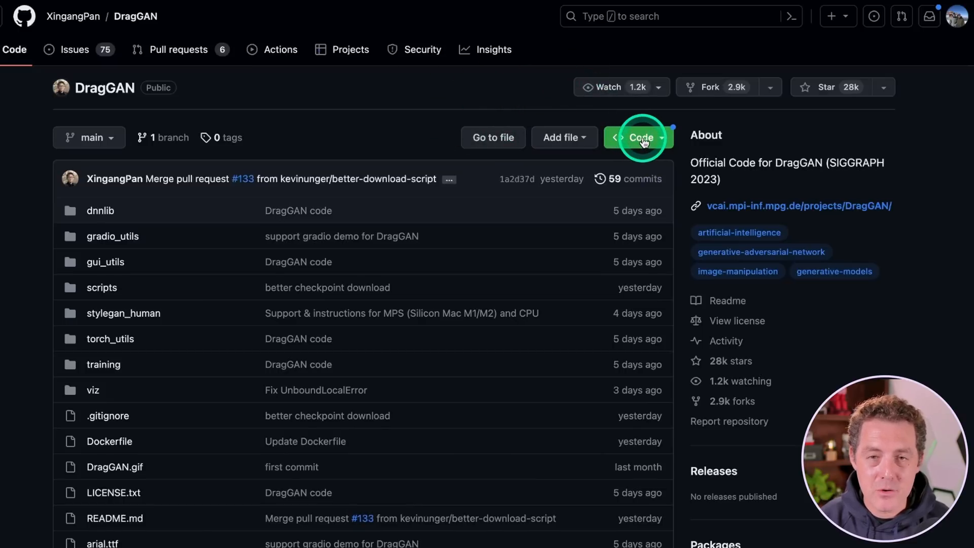
pyautogui.click(638, 138)
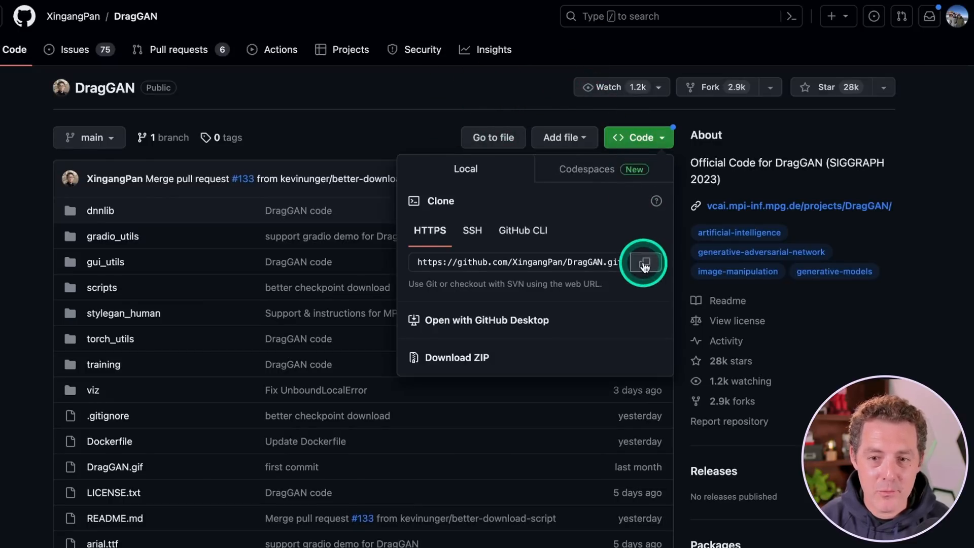
pyautogui.click(642, 262)
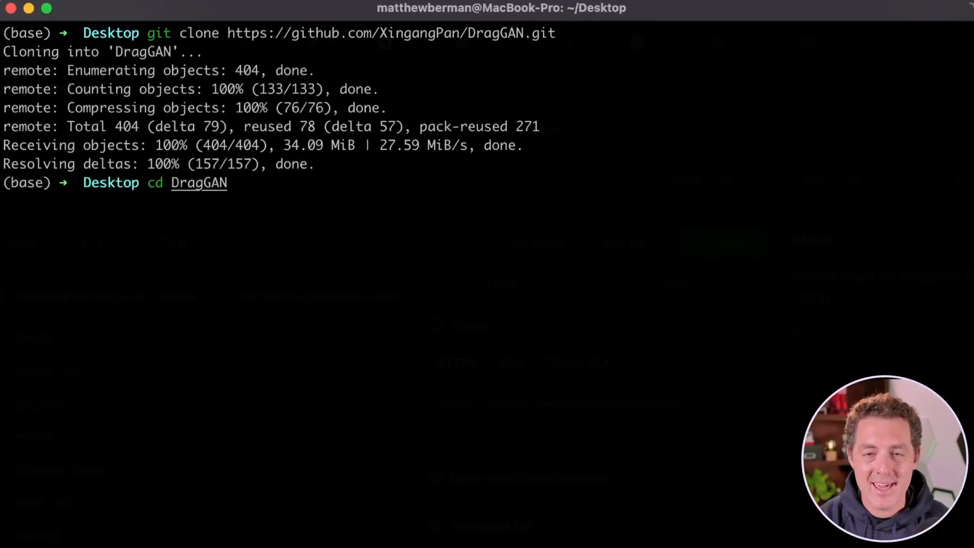
# Step: Run conda env create -f environment.yml, which fails on scipy and cudatoolkit
pyautogui.write('conda env create -f environment.yml')
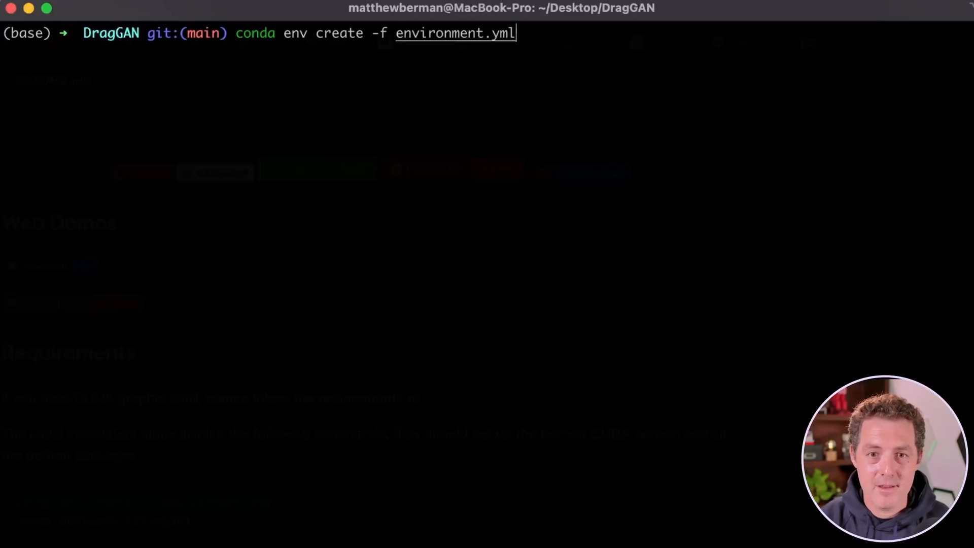
pyautogui.press('Return')
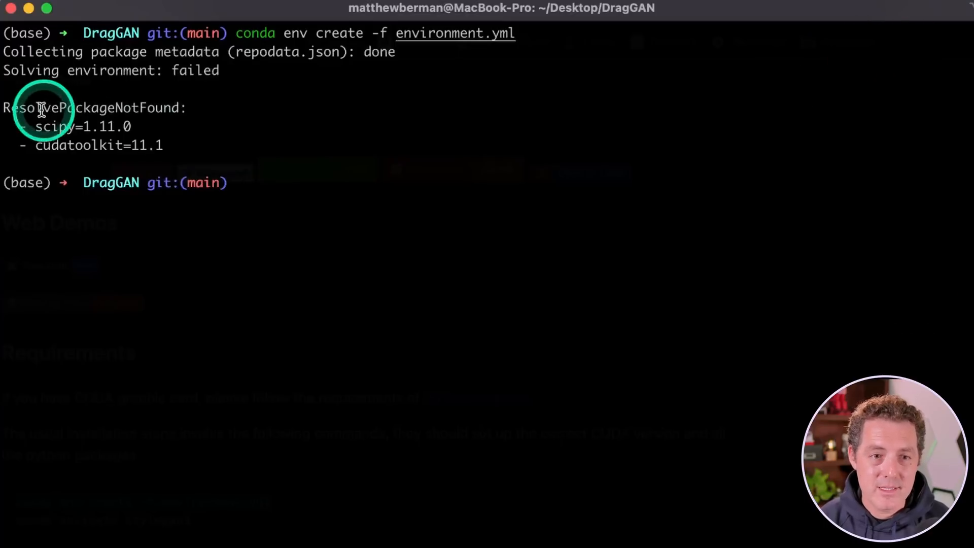
pyautogui.moveTo(149, 116)
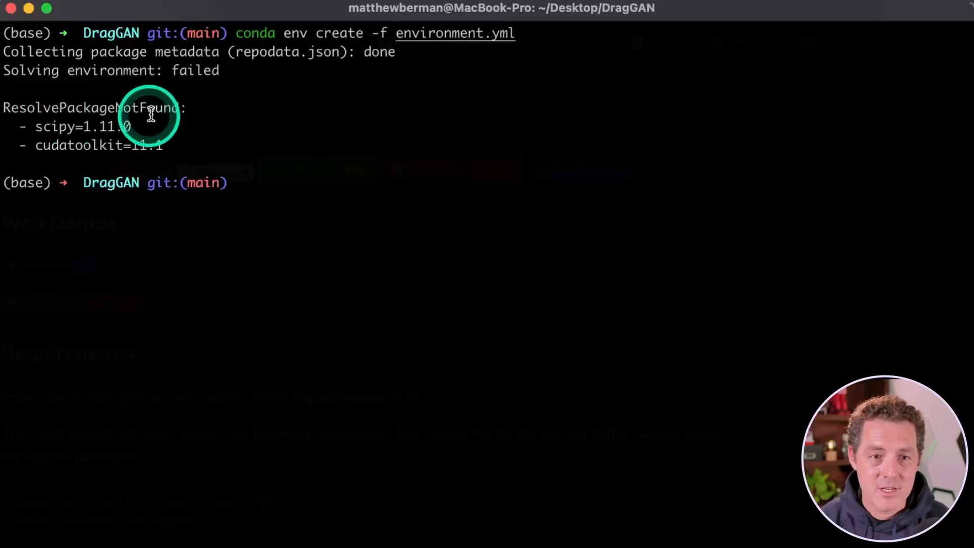
pyautogui.moveTo(331, 156)
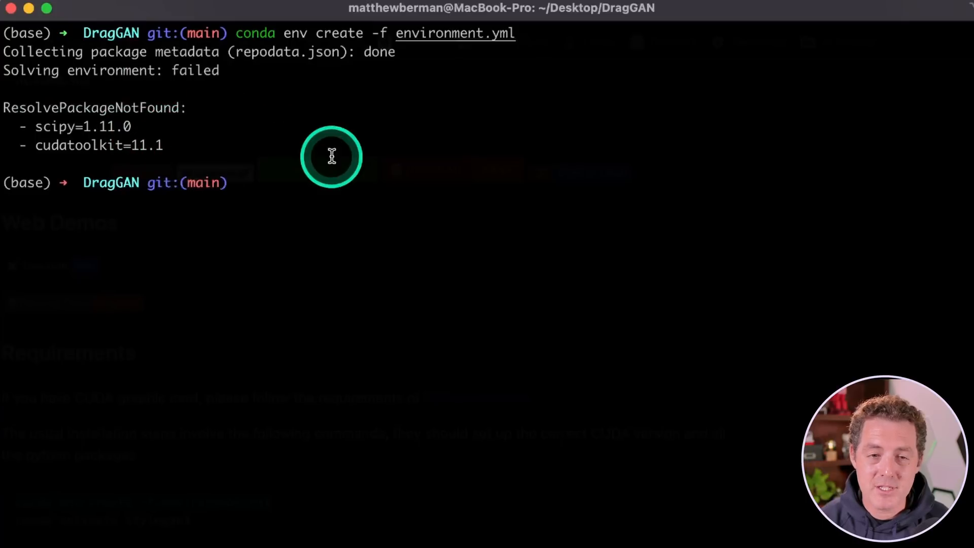
pyautogui.moveTo(642, 154)
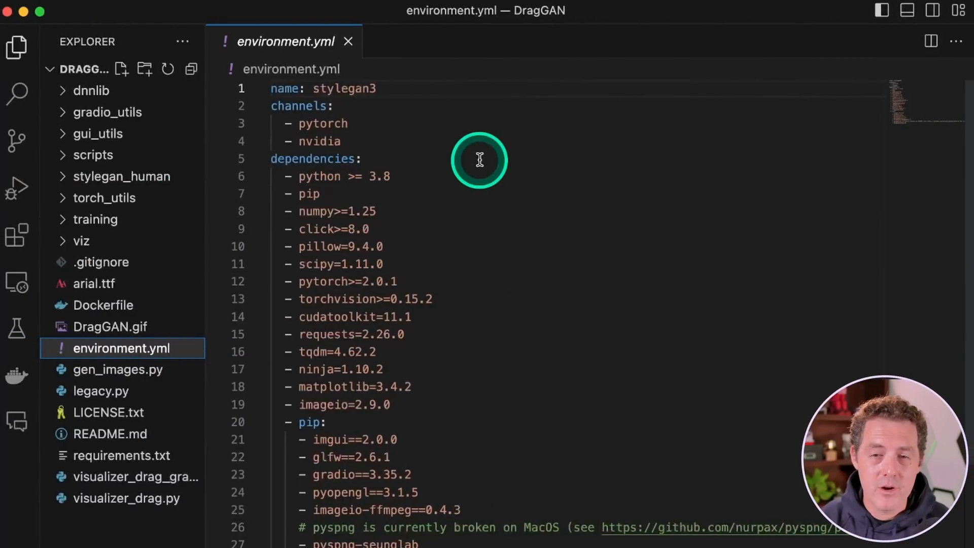
pyautogui.moveTo(540, 84)
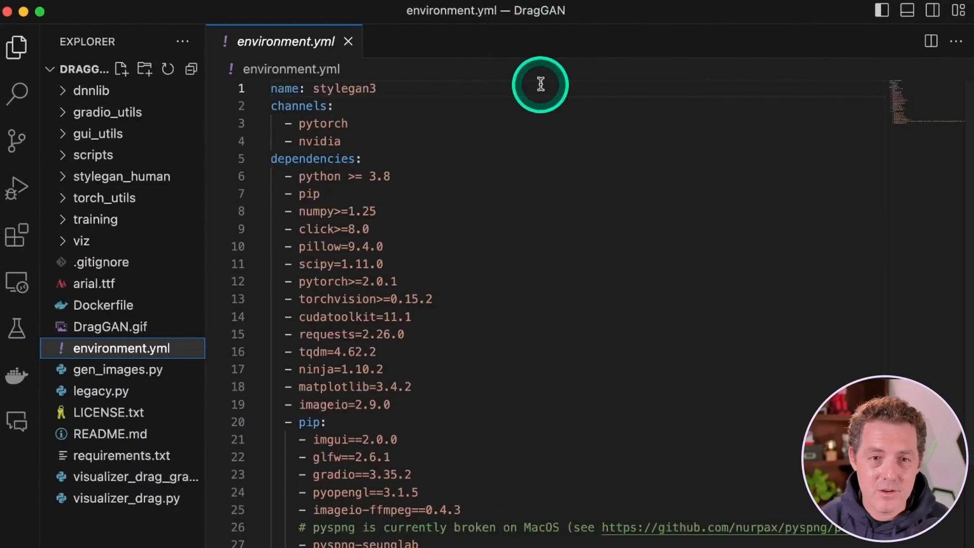
pyautogui.moveTo(158, 368)
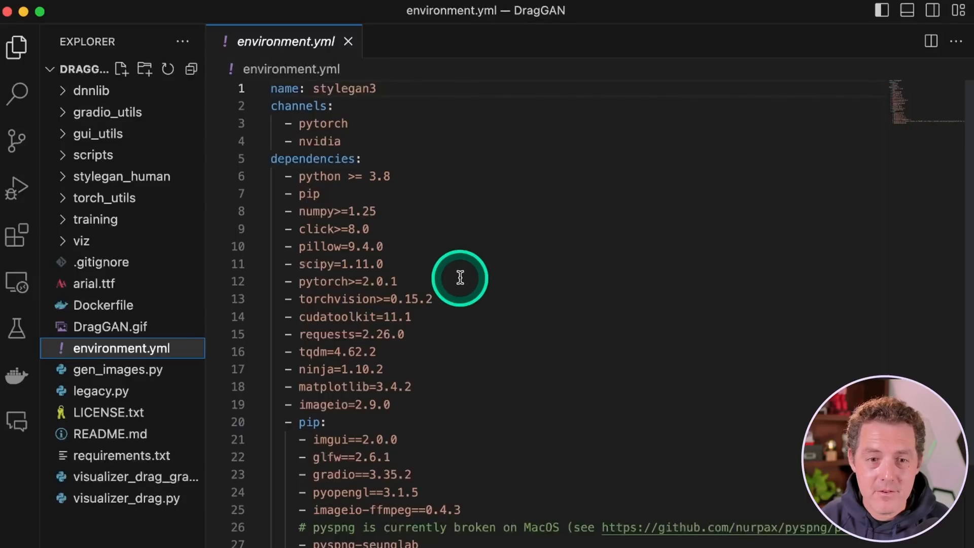
# Step: Open environment.yml from the DragGAN project in VS Code
pyautogui.doubleClick(354, 317)
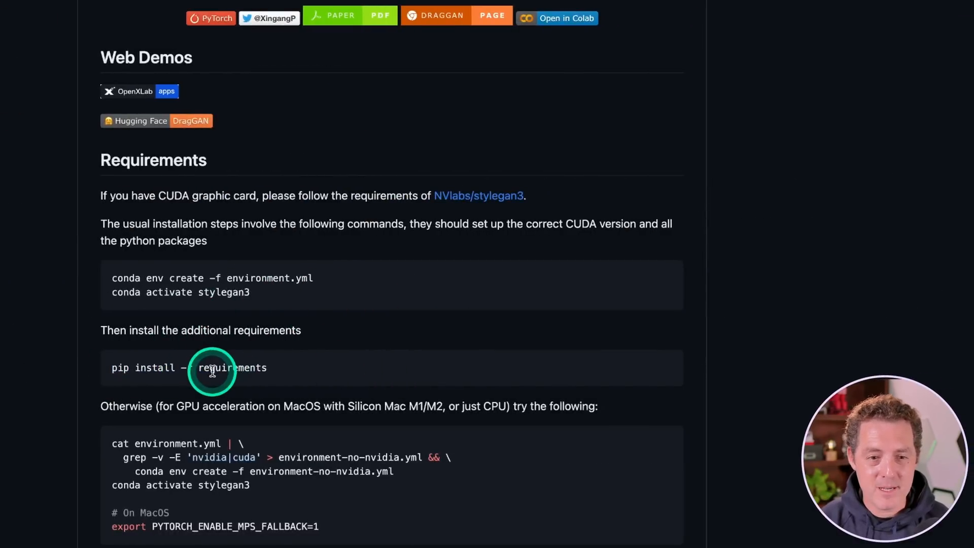
pyautogui.moveTo(606, 399)
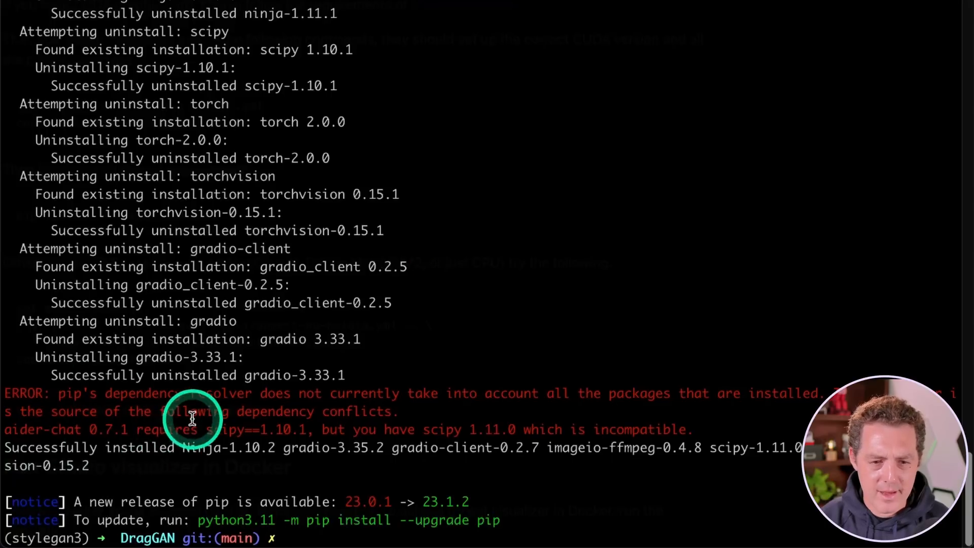
pyautogui.moveTo(286, 326)
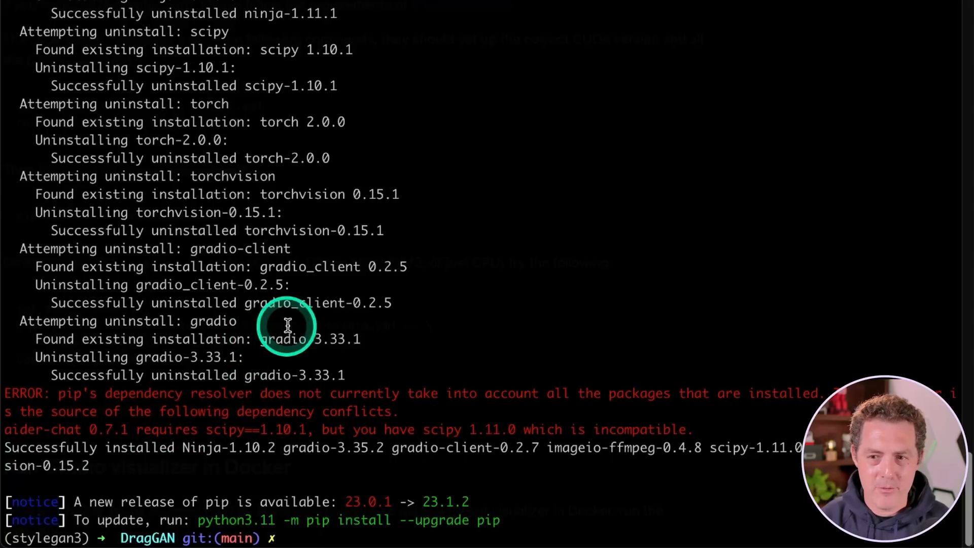
pyautogui.moveTo(697, 39)
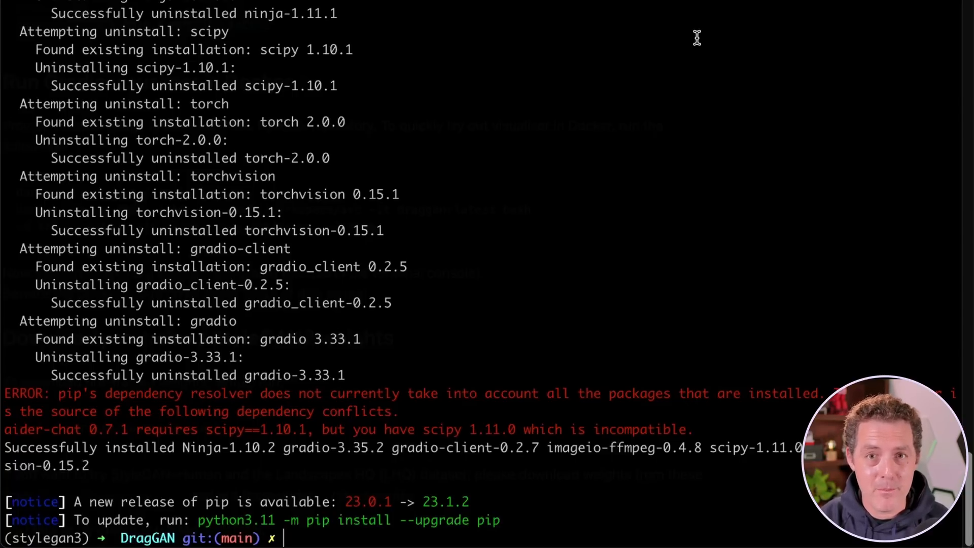
# Step: Enter export PYTORCH_ENABLE_MPS_FALLBACK=1 at the stylegan3 prompt
pyautogui.write('export PYTORCH_ENABLE_MPS_FALLBACK=1')
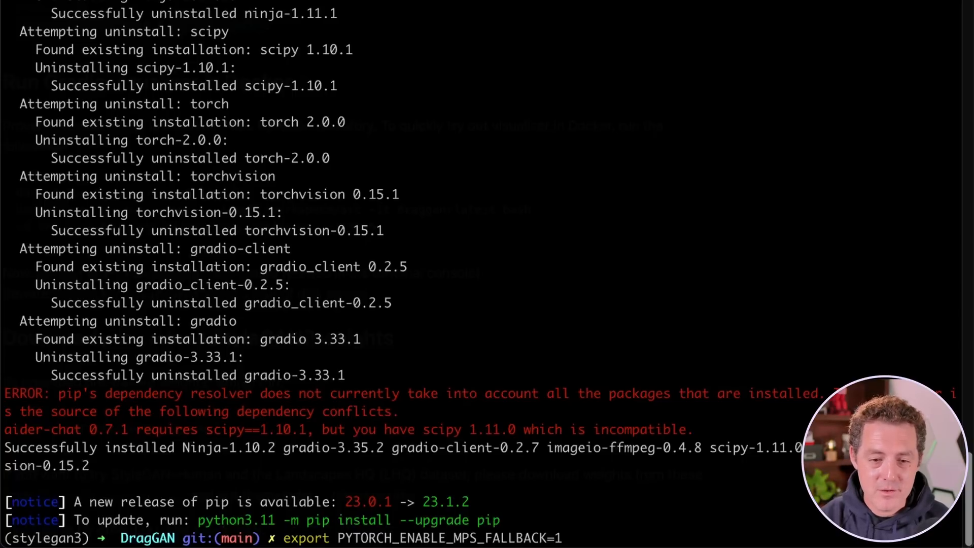
pyautogui.moveTo(308, 537)
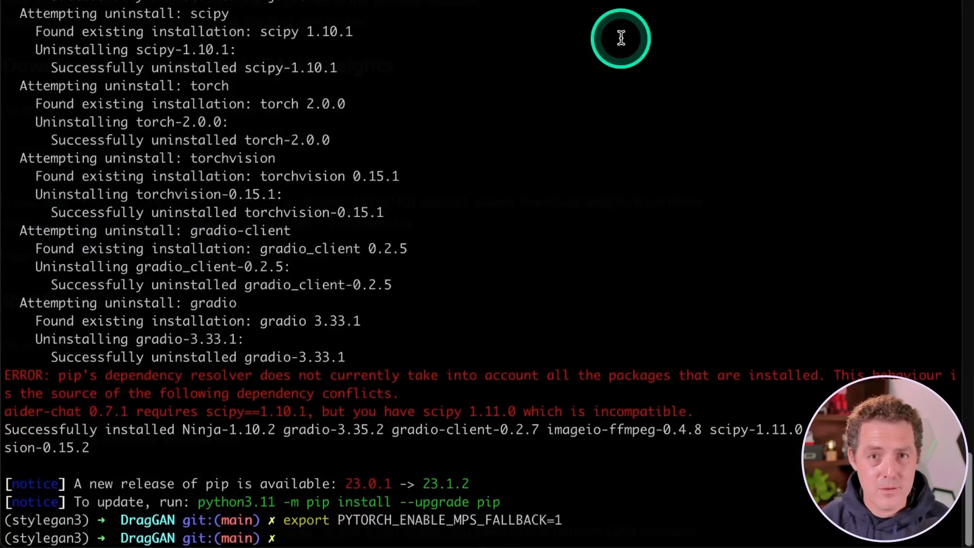
# Step: Run python scripts/download_model.py to fetch the lion, dog, horse and elephant checkpoints
pyautogui.write('python scripts/download_model.py')
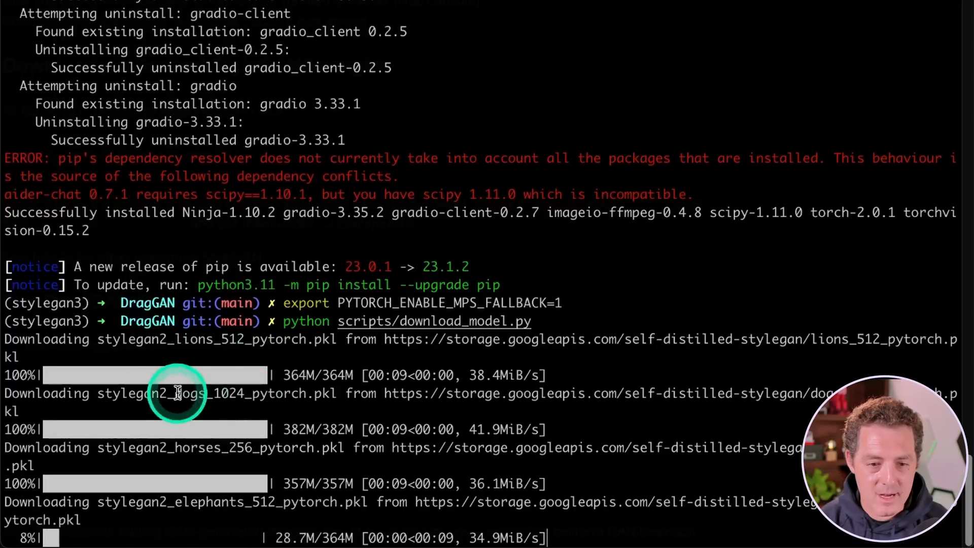
pyautogui.moveTo(633, 174)
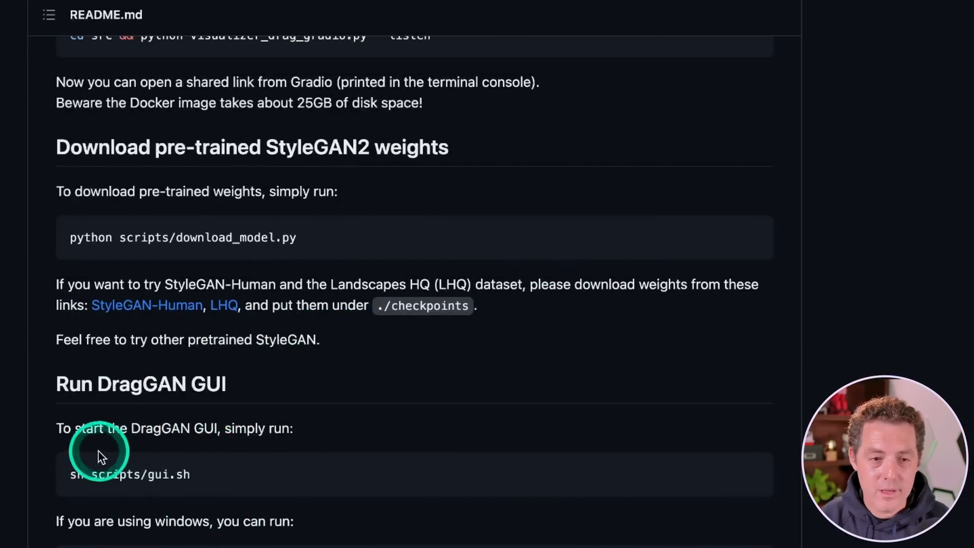
pyautogui.moveTo(147, 474)
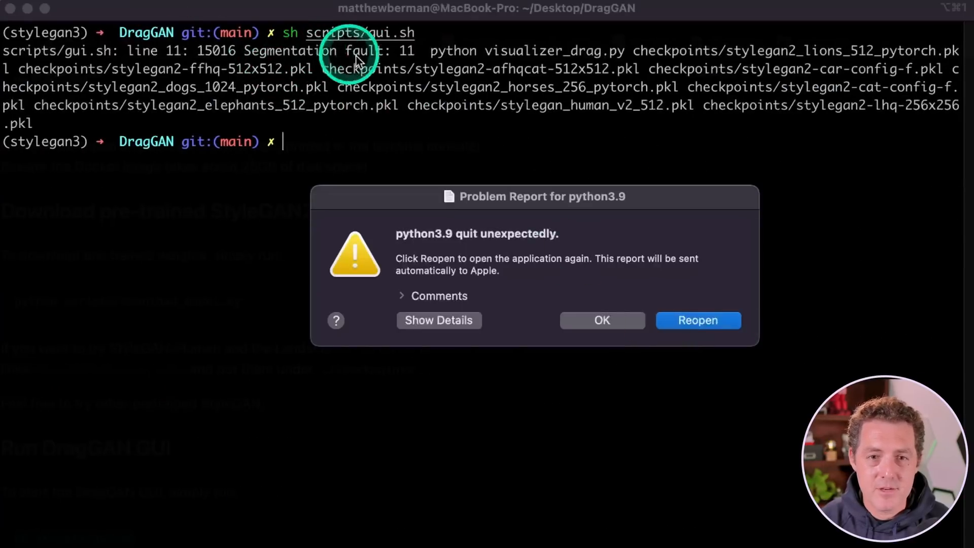
pyautogui.moveTo(537, 270)
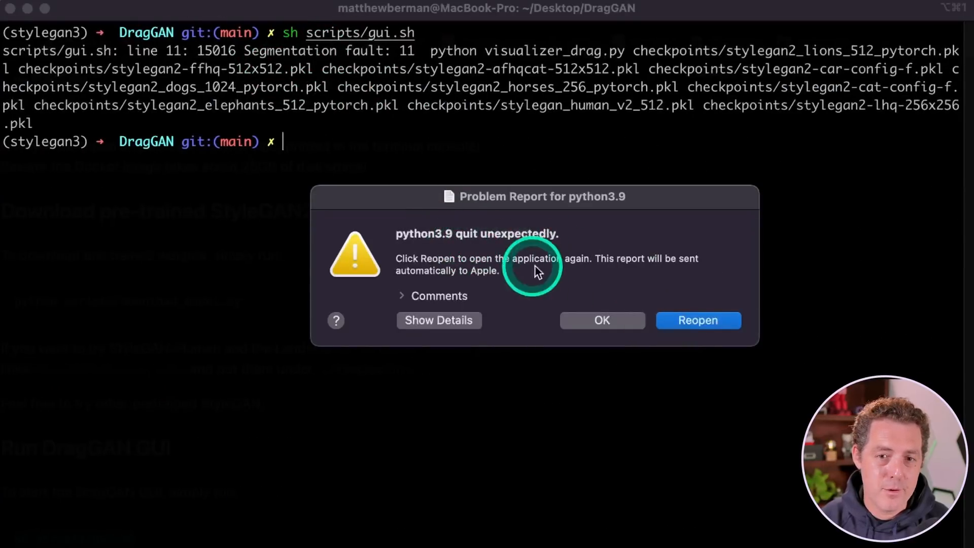
# Step: Dismiss the python3.9 crash report and launch python visualizer_drag_gradio.py
pyautogui.click(601, 320)
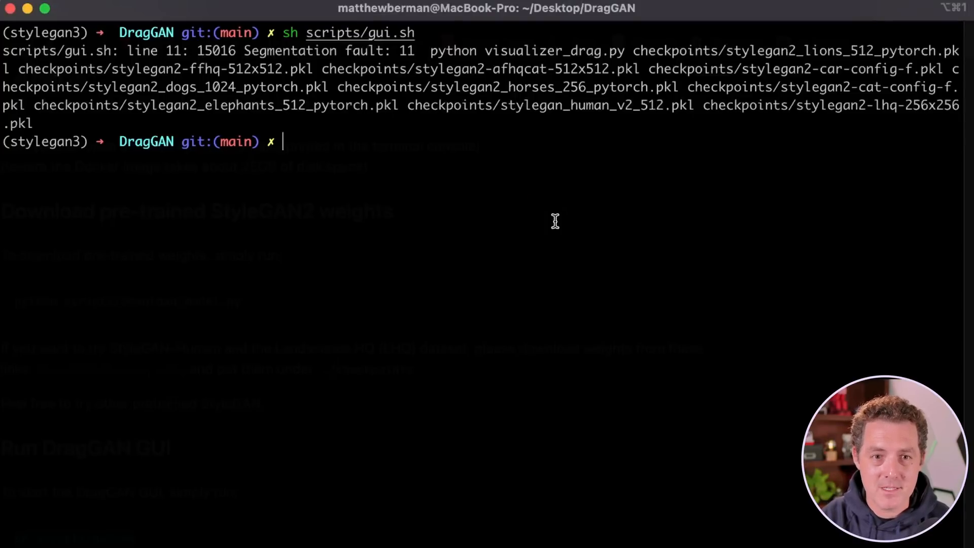
pyautogui.write('python visualizer_drag_gradio.py')
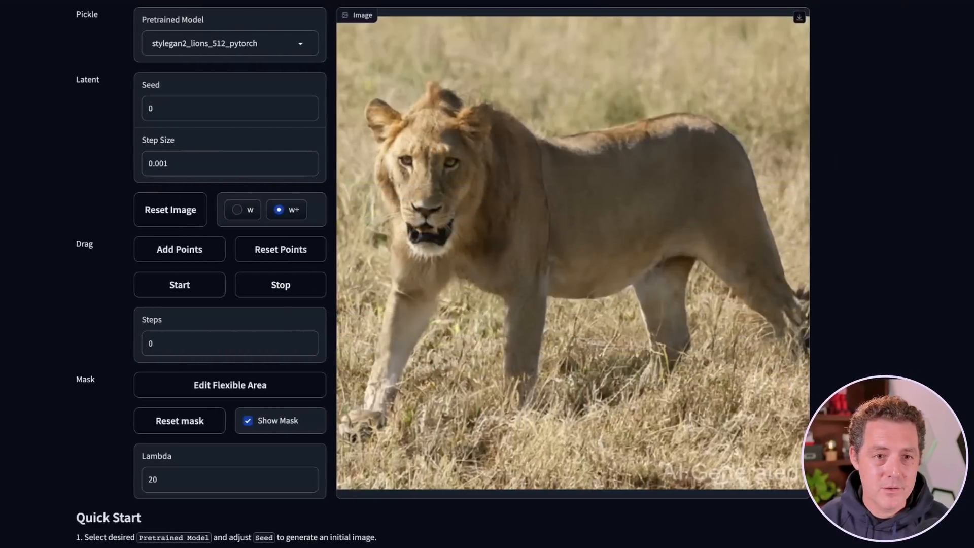
pyautogui.click(550, 217)
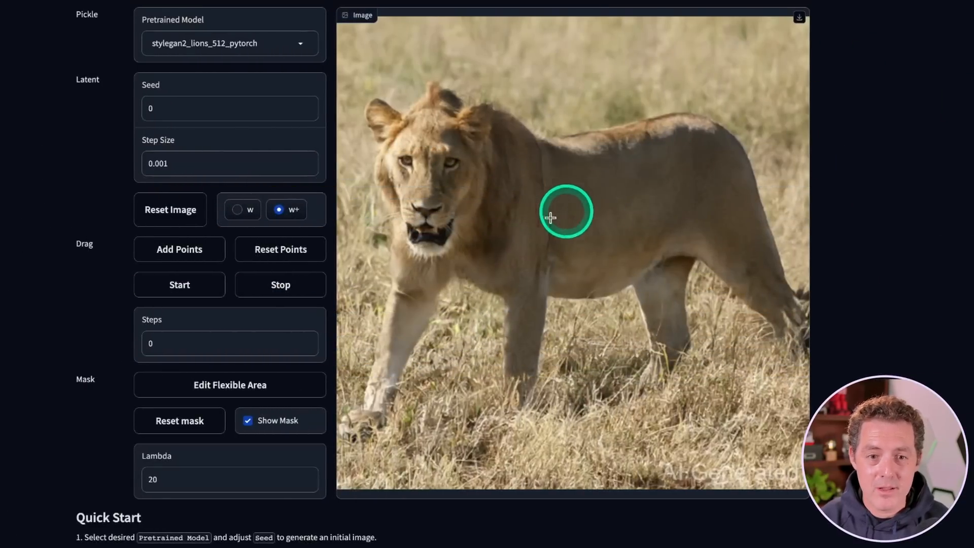
pyautogui.moveTo(159, 44)
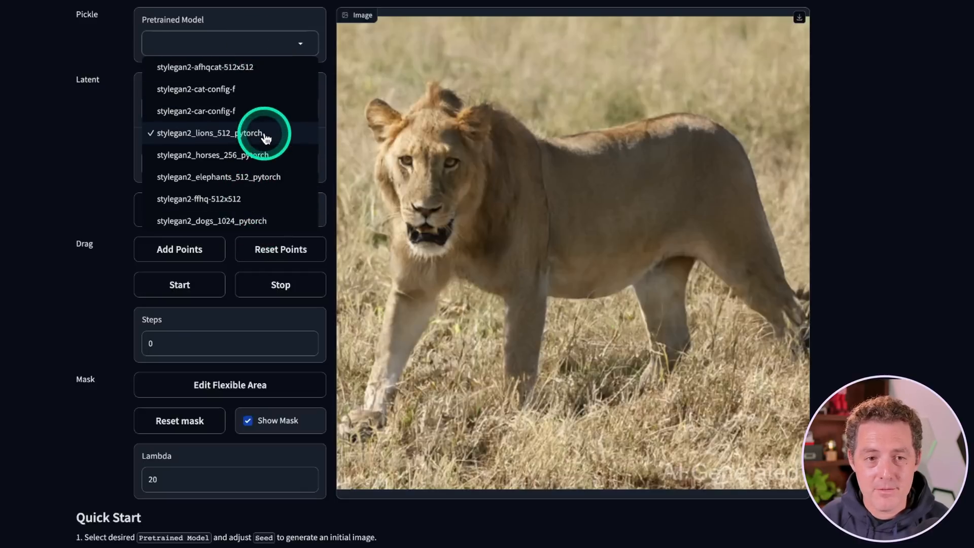
pyautogui.moveTo(222, 232)
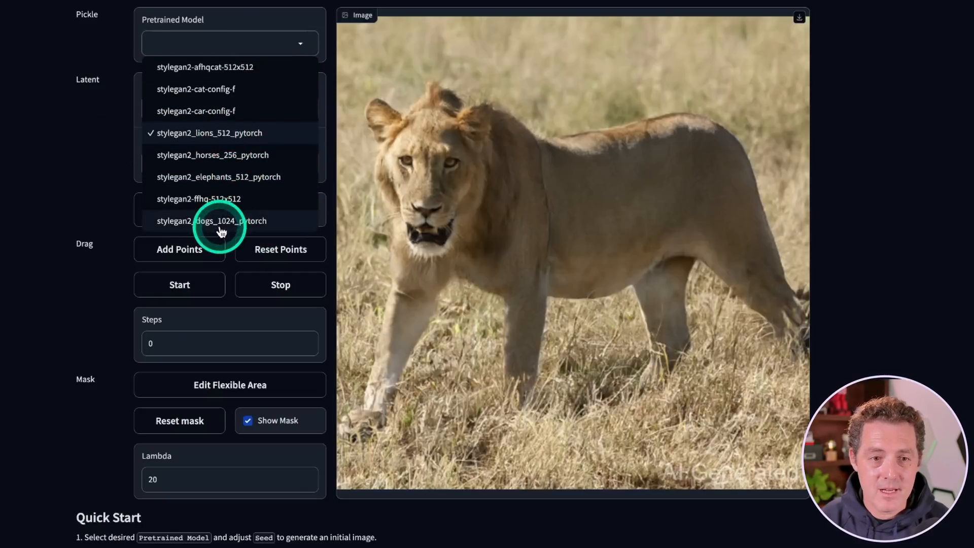
pyautogui.moveTo(264, 186)
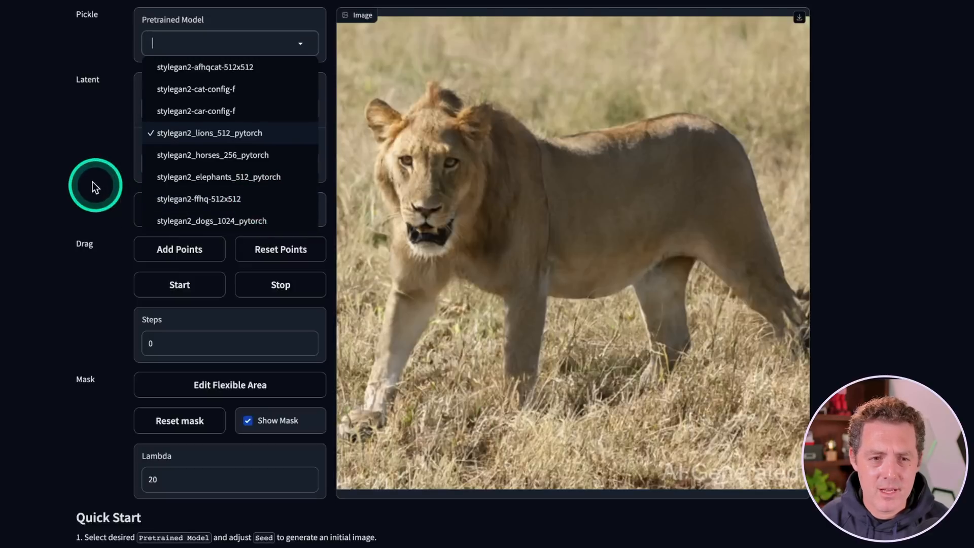
pyautogui.click(210, 132)
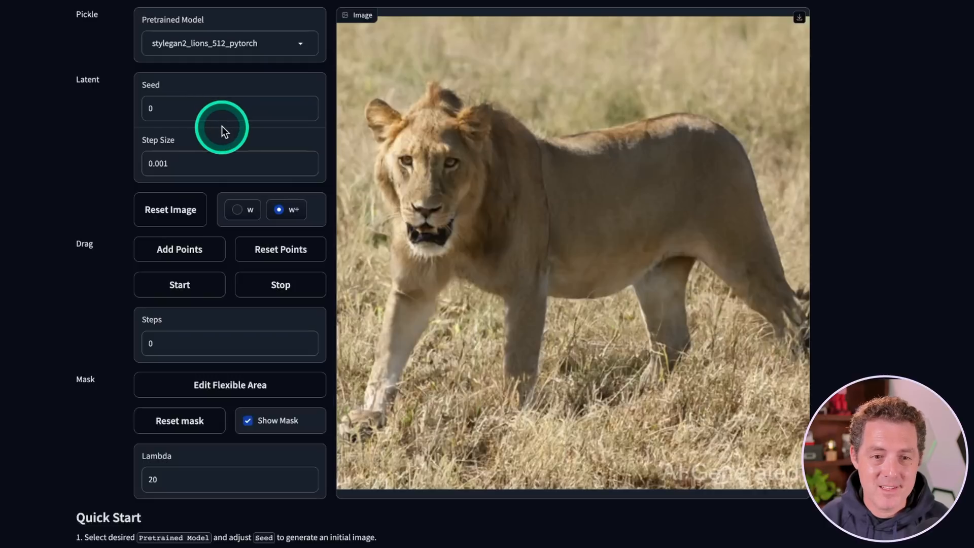
pyautogui.moveTo(425, 224)
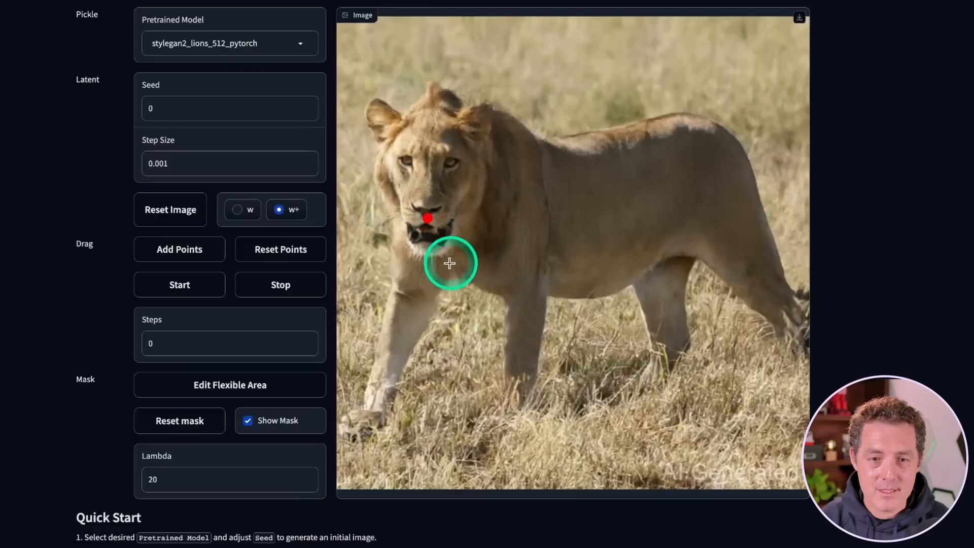
# Step: Drag a point on the lion's mouth to below its chin
pyautogui.click(429, 299)
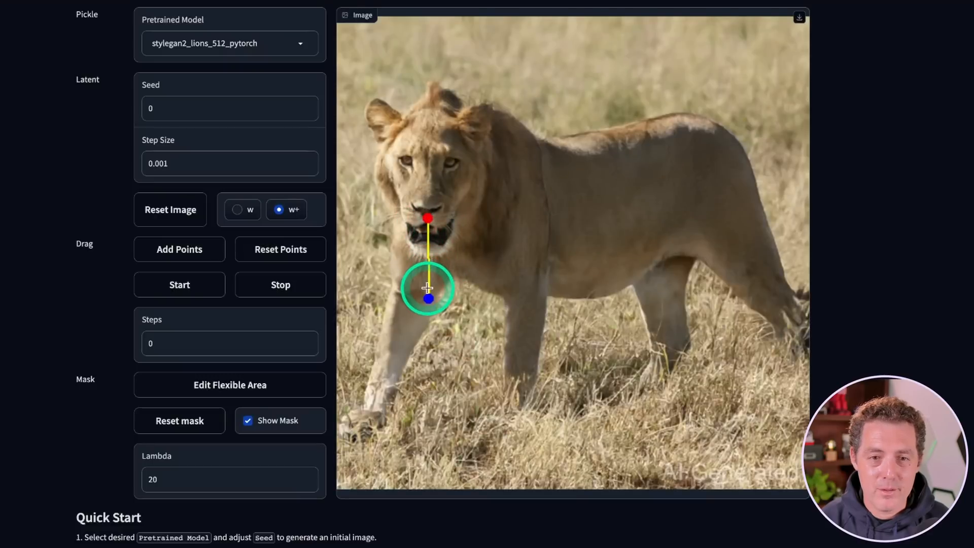
pyautogui.click(179, 285)
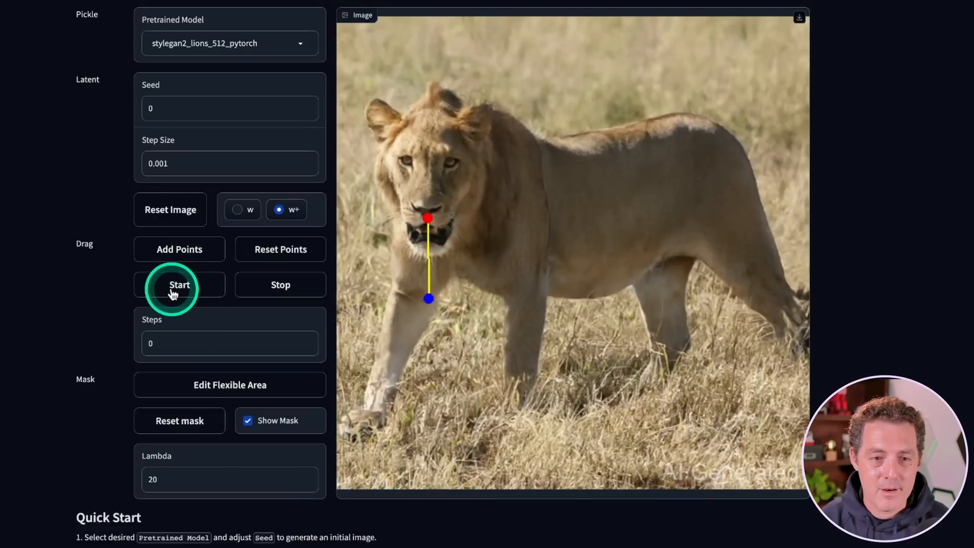
pyautogui.click(179, 284)
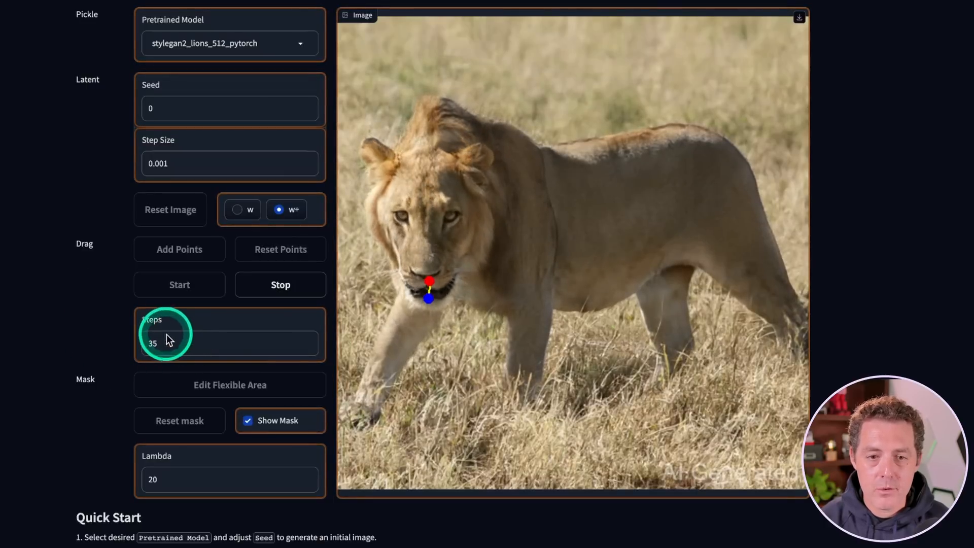
# Step: Watch the terminal's Current Source log while the lion drag completes
pyautogui.click(179, 285)
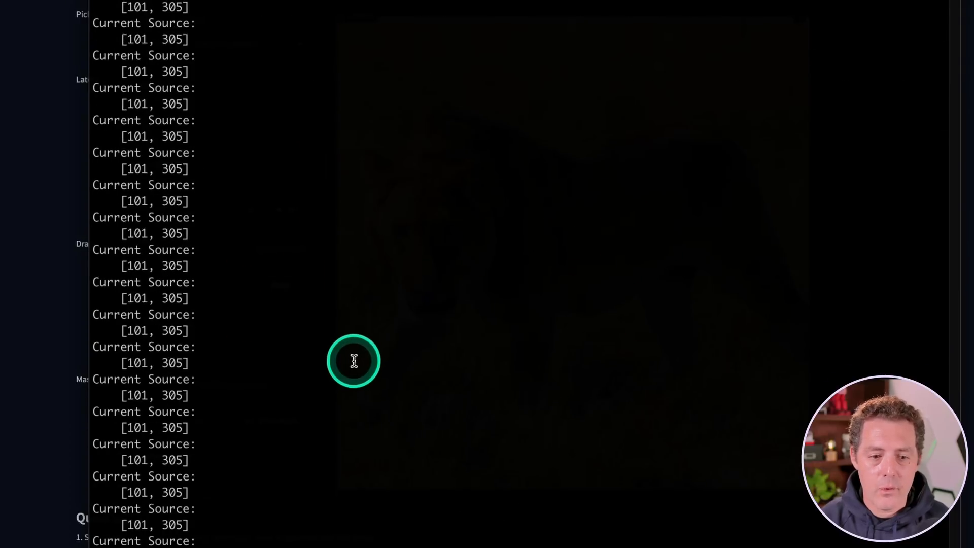
pyautogui.moveTo(140, 282)
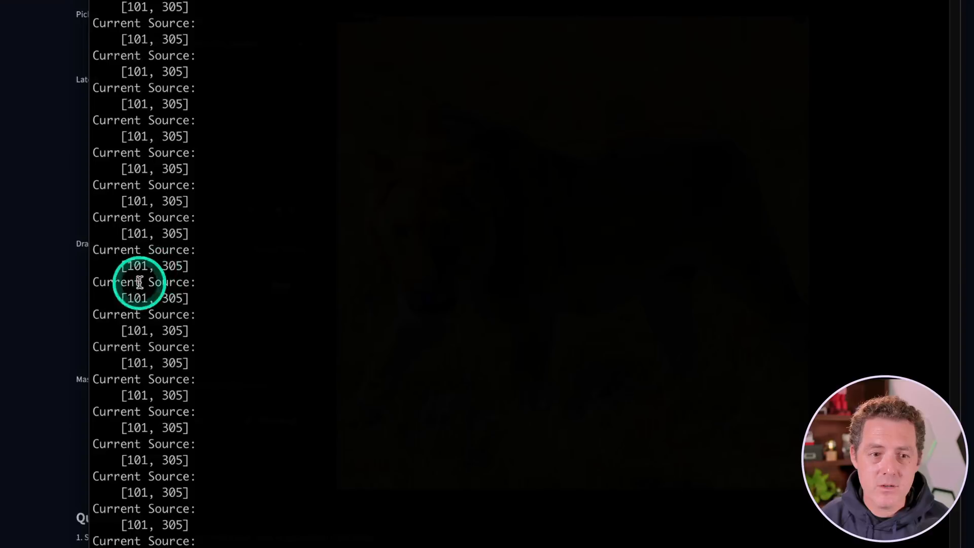
pyautogui.moveTo(174, 346)
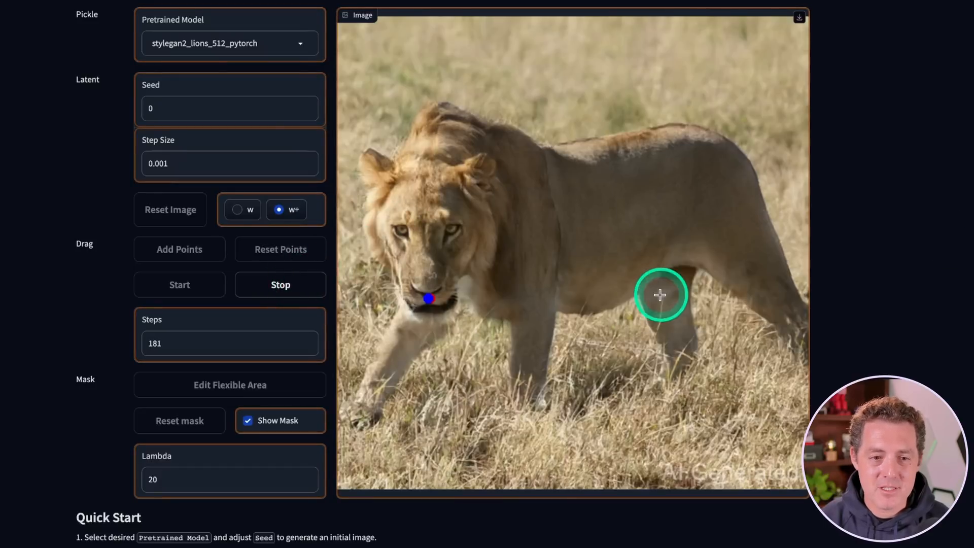
pyautogui.moveTo(870, 262)
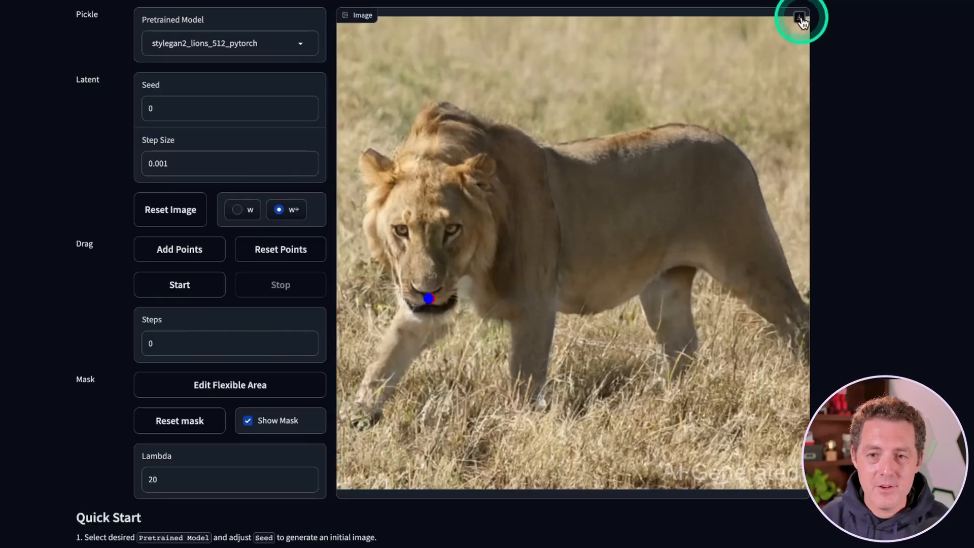
# Step: Reset the drag points and place a new source point at the lion's mouth
pyautogui.click(799, 16)
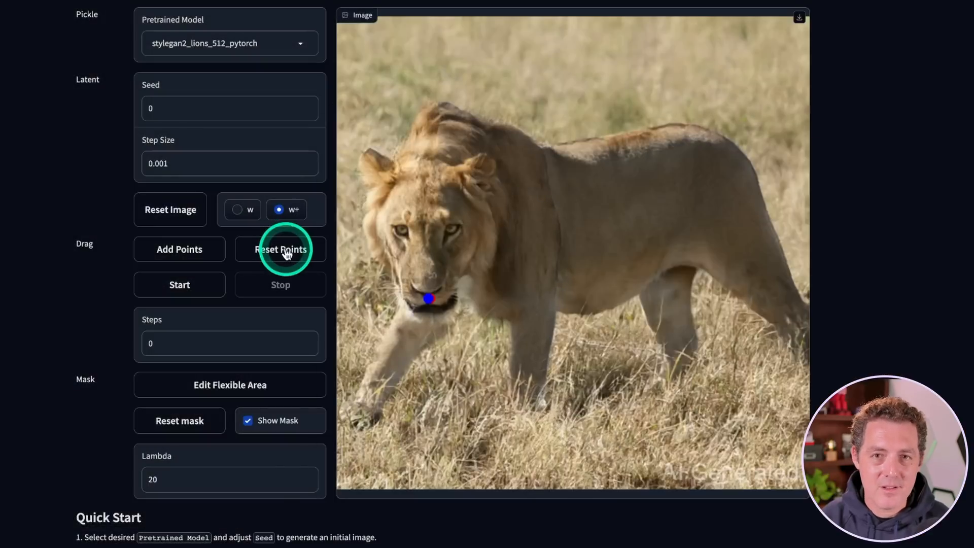
pyautogui.click(280, 249)
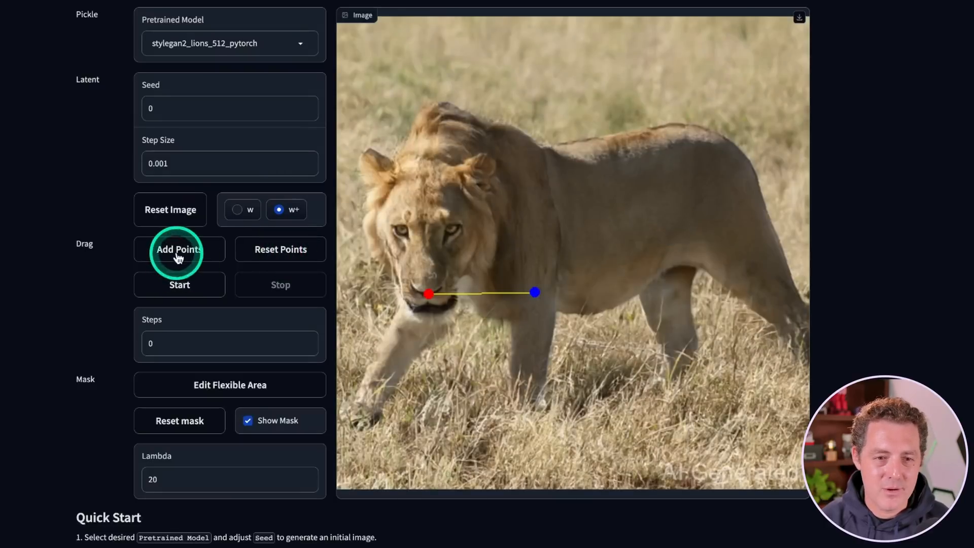
pyautogui.click(179, 284)
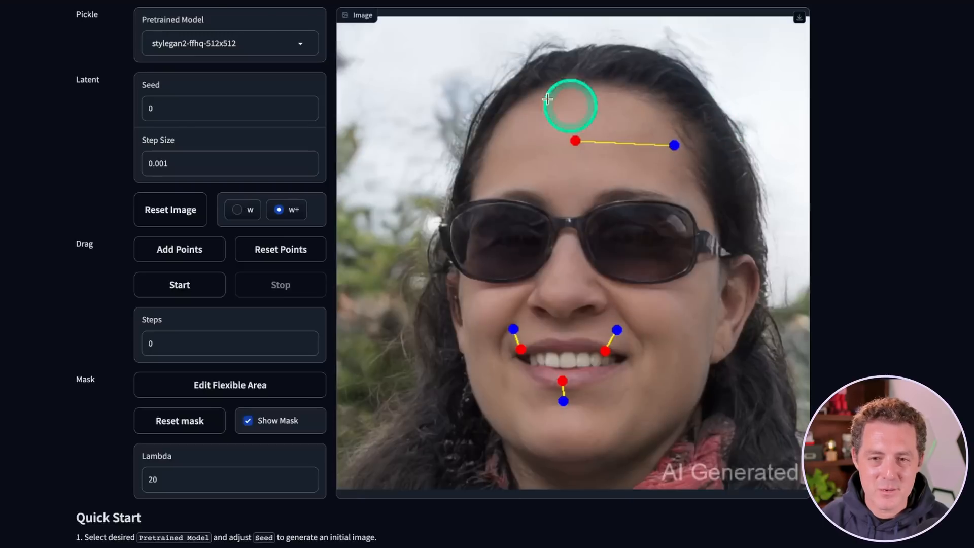
# Step: Start the multi-point drag that widens the sunglassed woman's smile
pyautogui.click(179, 285)
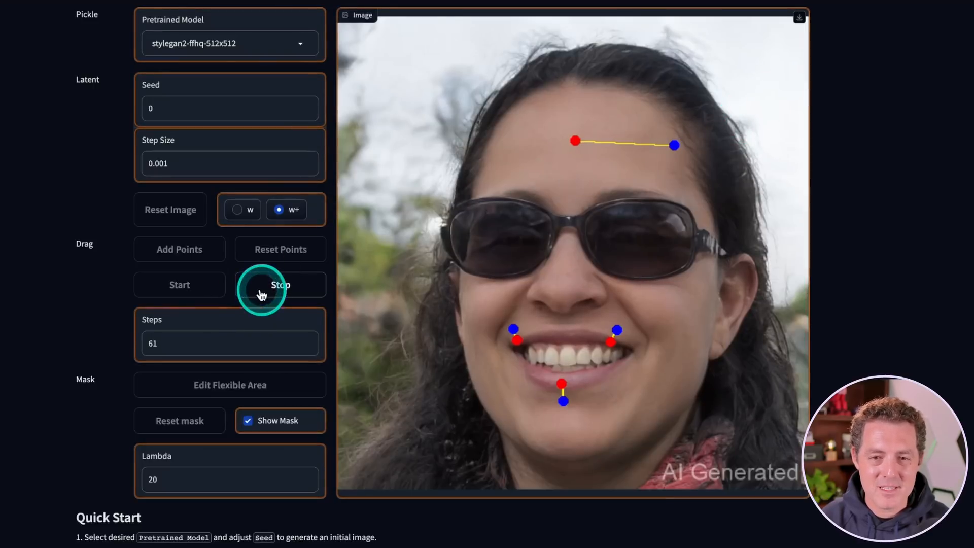
# Step: Stop the smile drag and start a new drag pulling the lower lip toward the chin
pyautogui.click(280, 284)
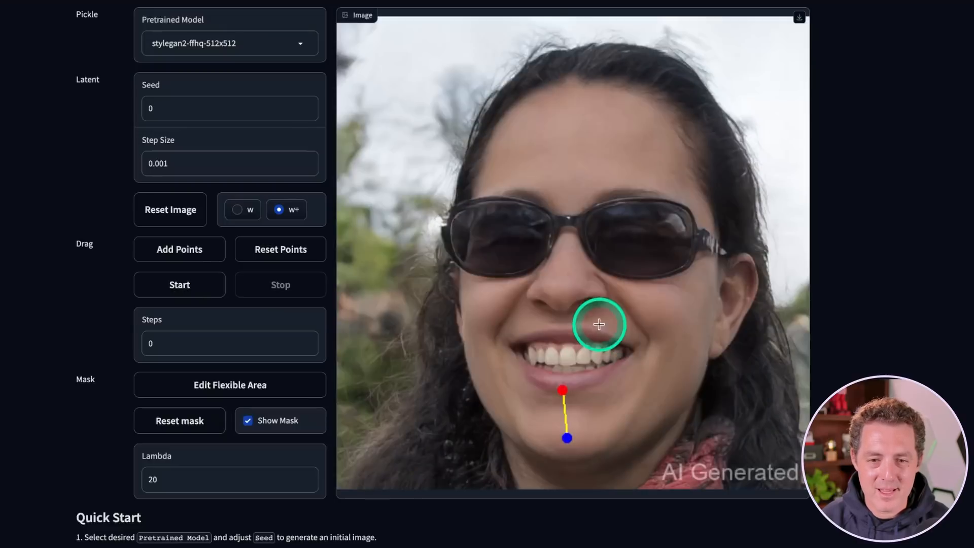
pyautogui.click(179, 285)
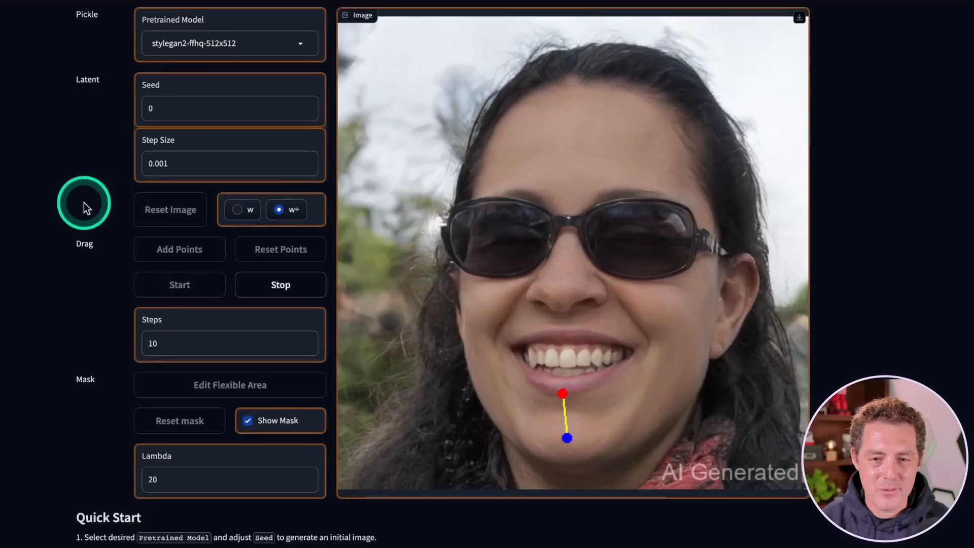